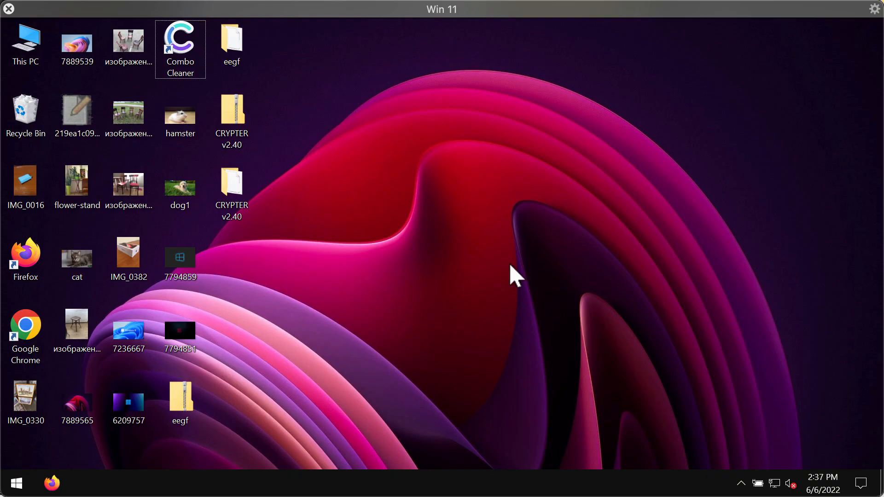
mouse_move(519, 220)
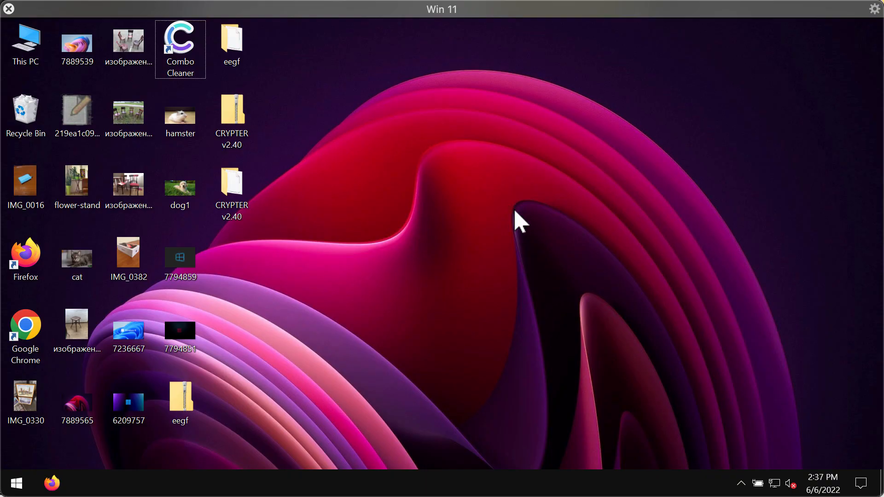
mouse_move(518, 228)
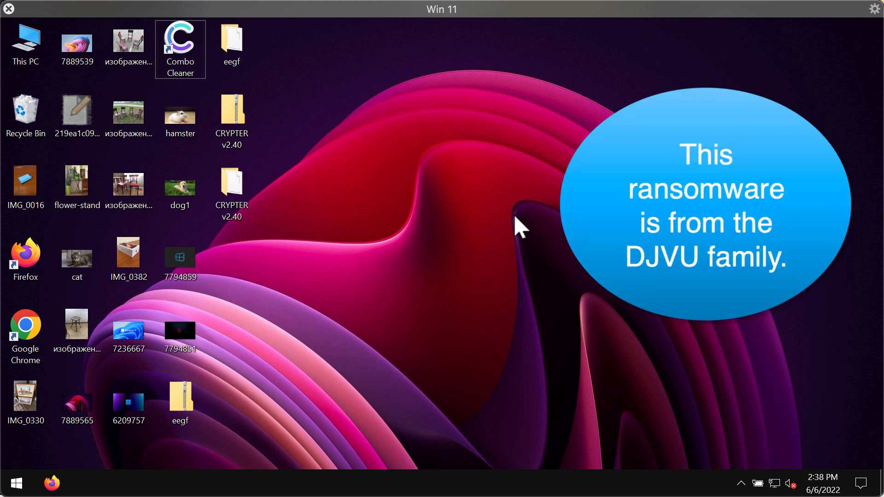
mouse_move(530, 223)
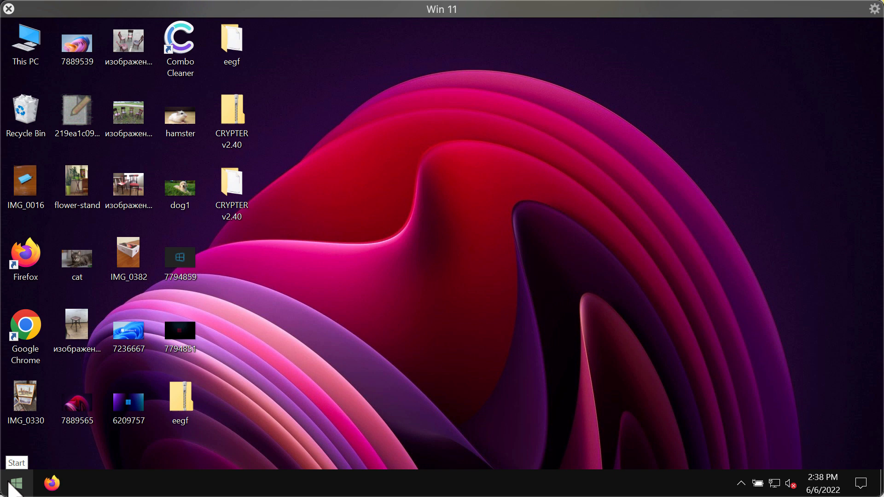
- View the IMG_0330 photo, close the viewer, and return to the desktop of .eegf files
double_click(25, 403)
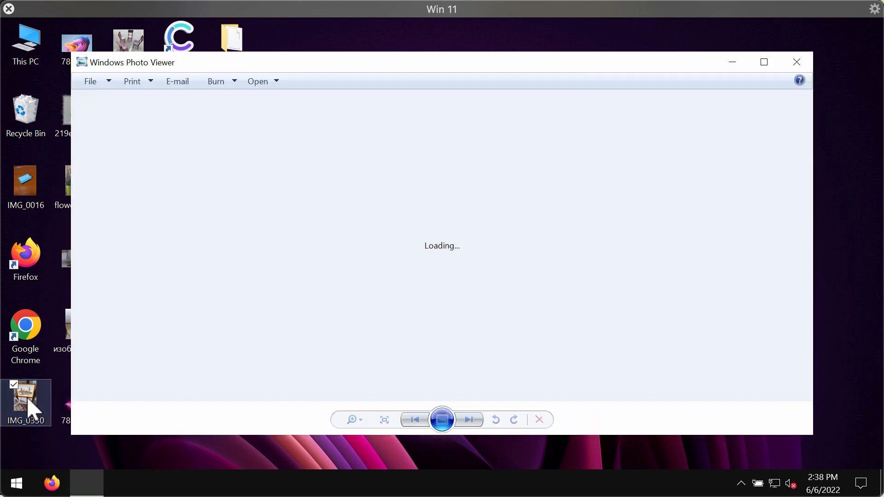
click(796, 62)
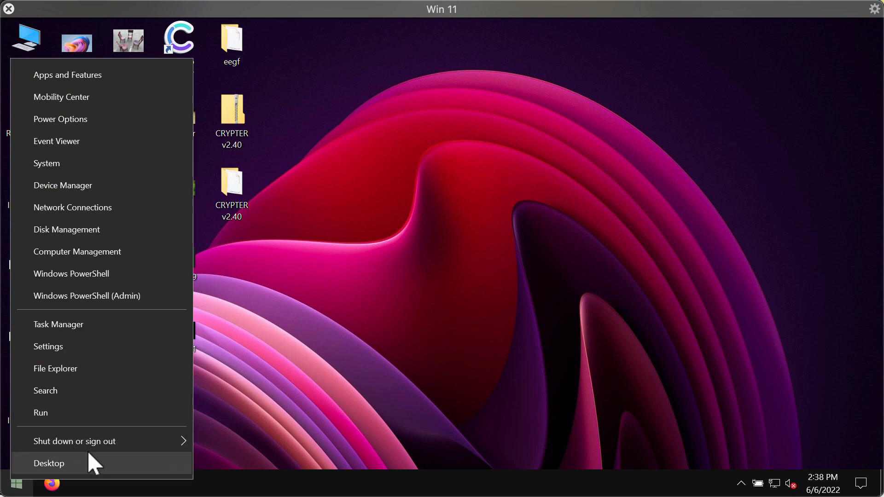
click(74, 441)
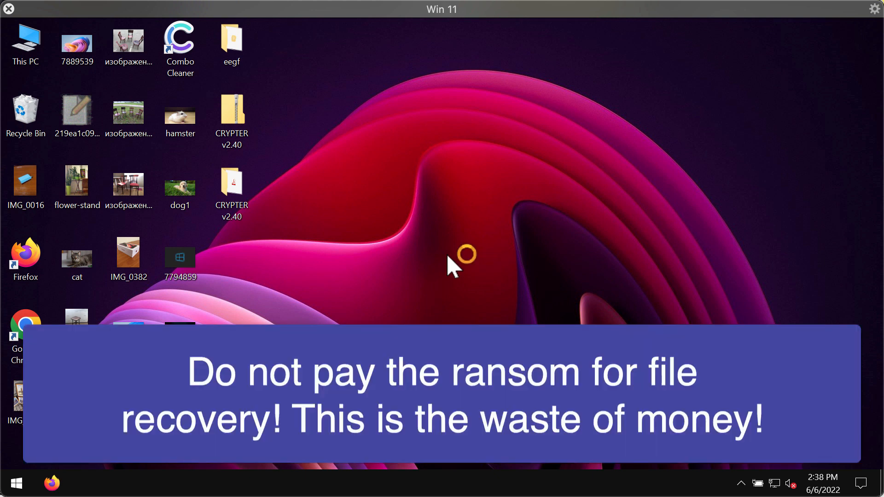
mouse_move(436, 271)
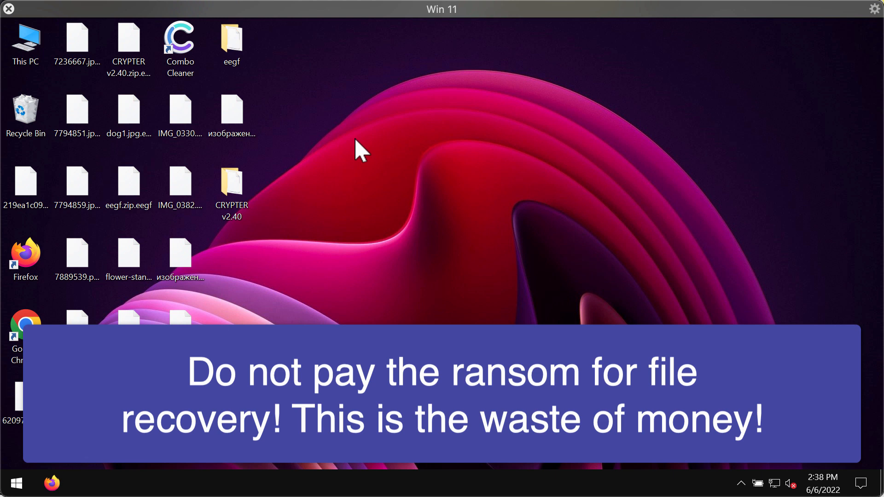
- Inspect the encrypted dog1.jpg.eegf file on the desktop
double_click(128, 110)
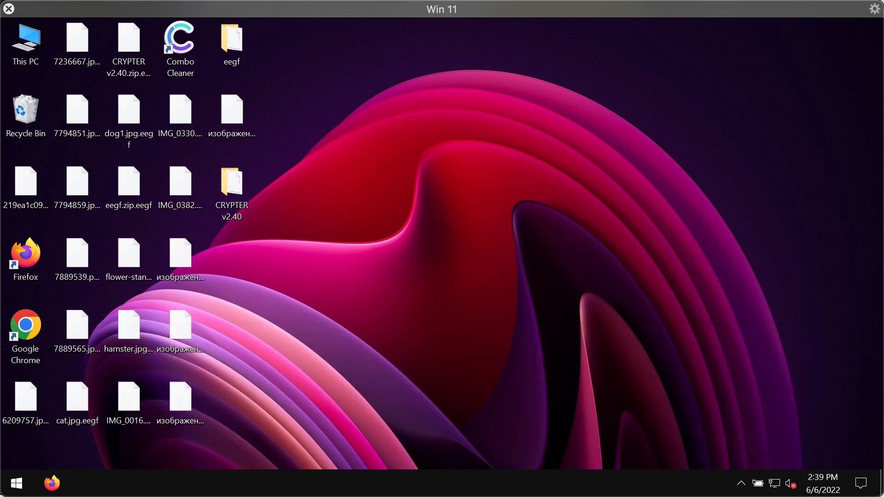
click(129, 108)
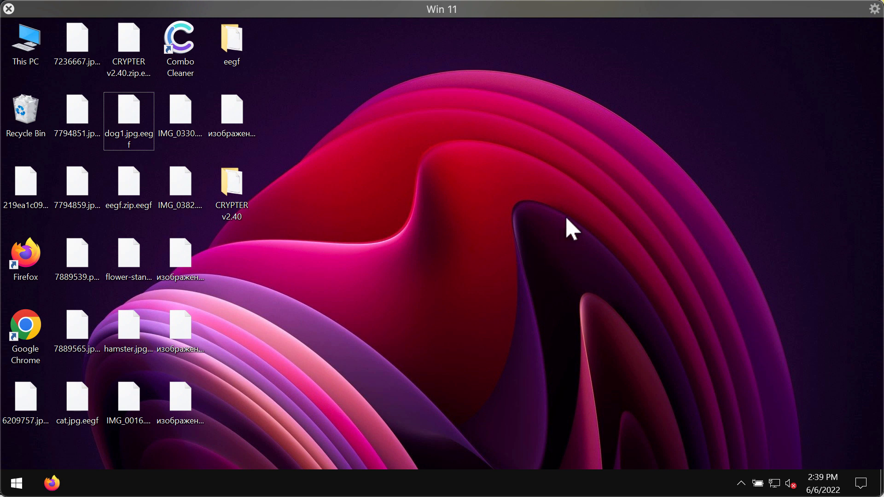
mouse_move(550, 256)
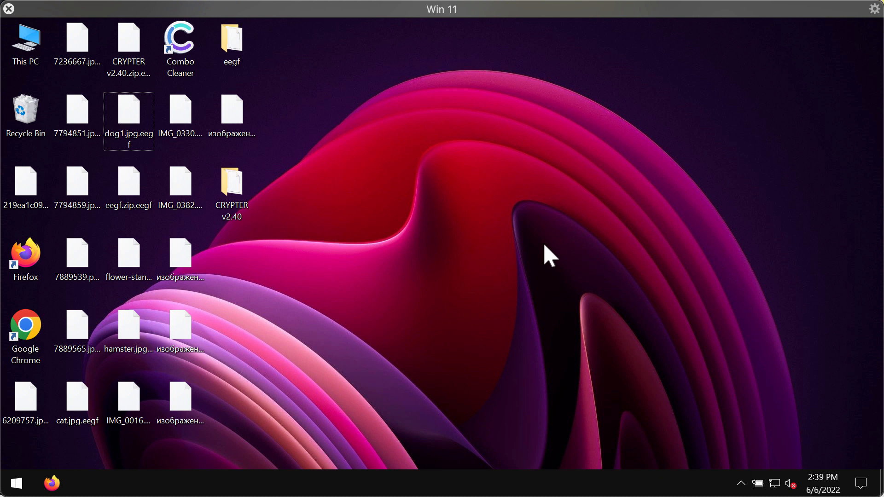
mouse_move(510, 251)
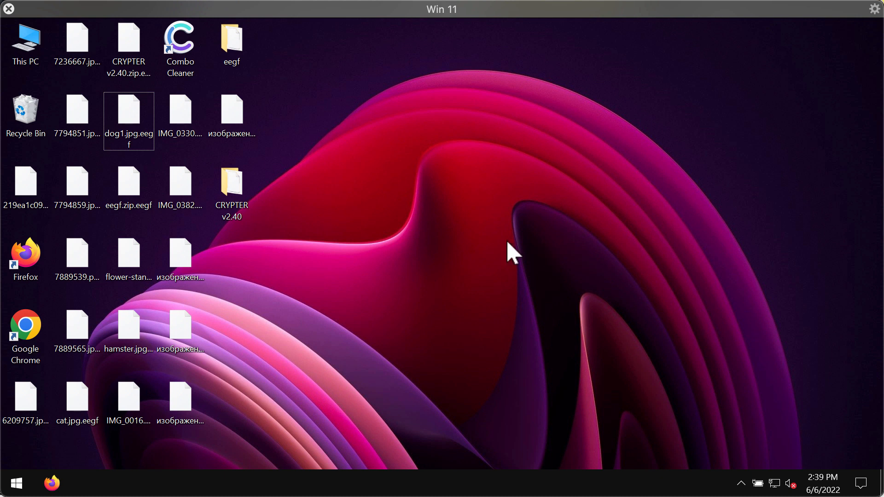
mouse_move(500, 309)
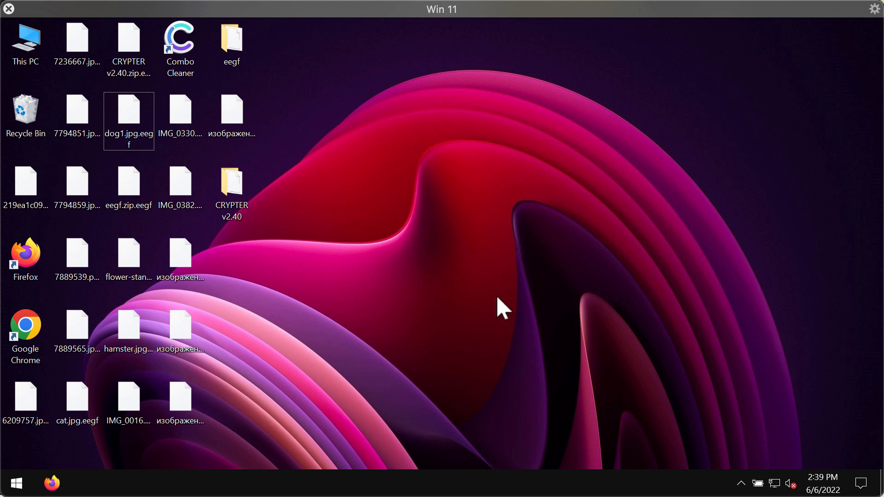
mouse_move(484, 364)
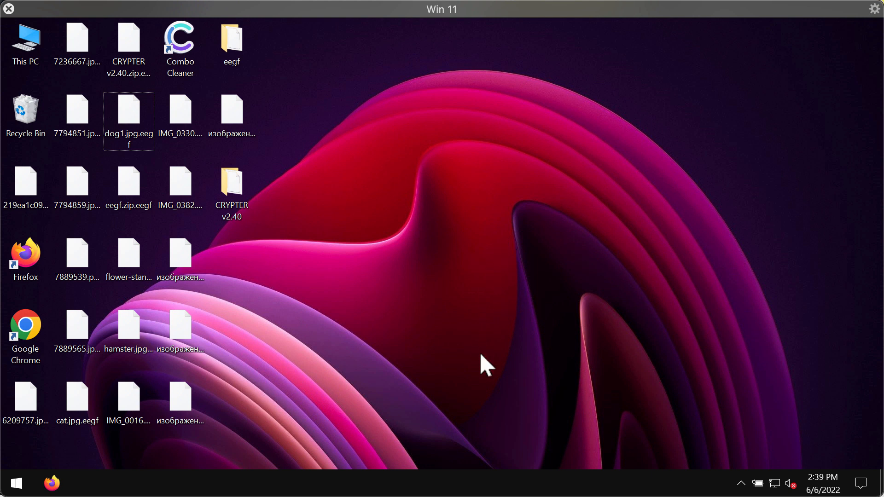
mouse_move(502, 336)
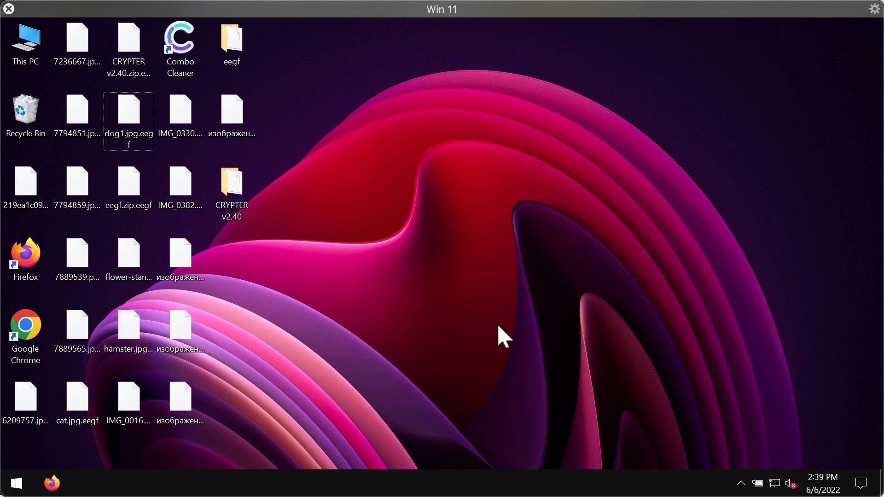
mouse_move(503, 349)
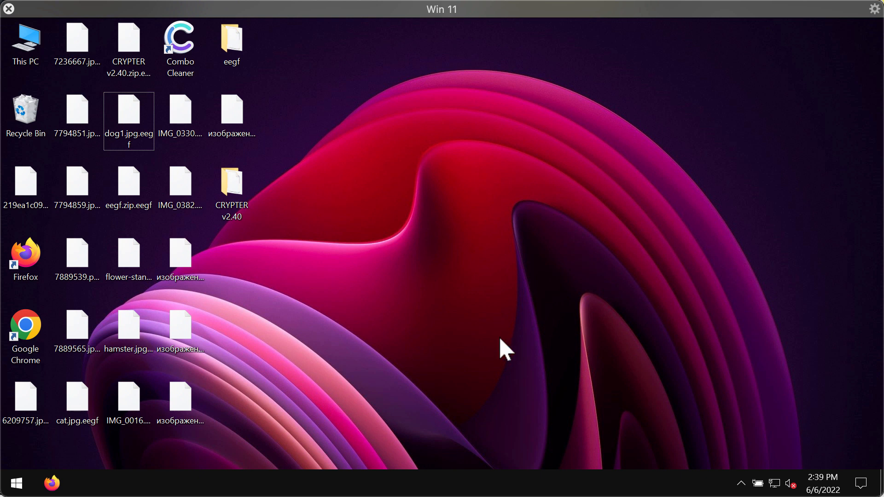
mouse_move(429, 484)
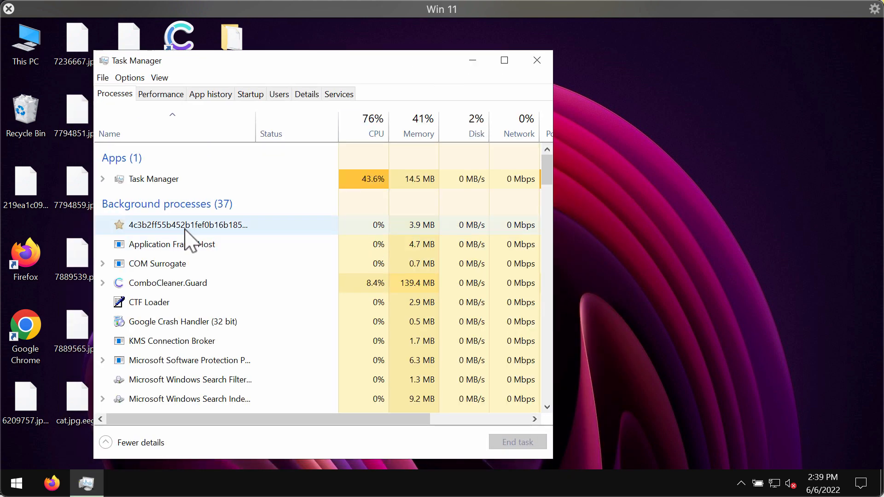
- Select the suspicious randomly named process, close Task Manager, and launch Google Chrome
click(188, 225)
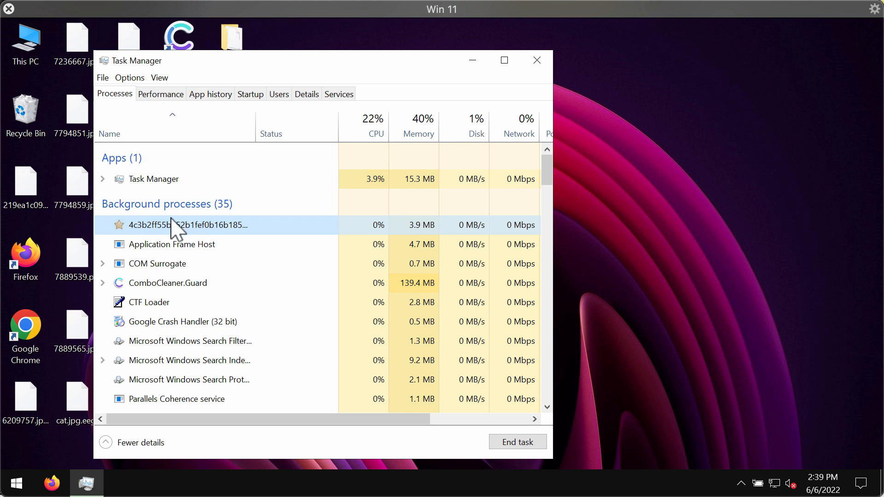
mouse_move(298, 231)
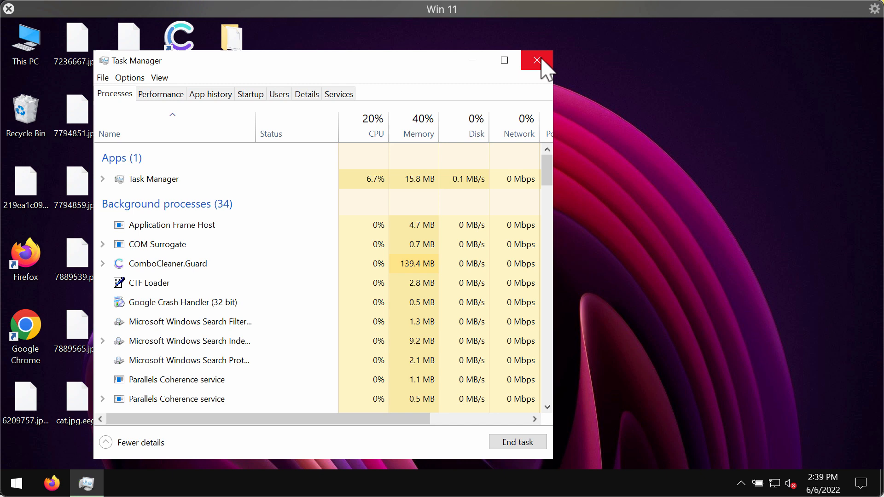
click(535, 61)
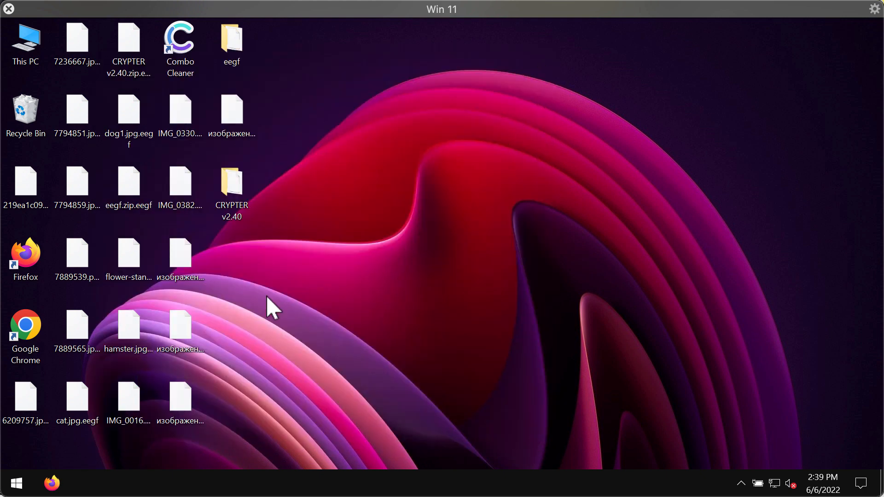
click(26, 333)
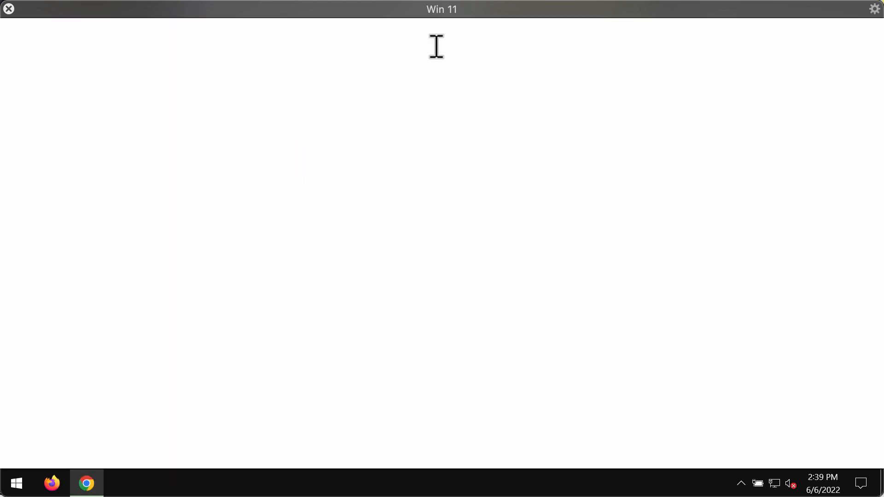
- Load combocleaner.com in Chrome, then minimize the browser to show the desktop
click(86, 483)
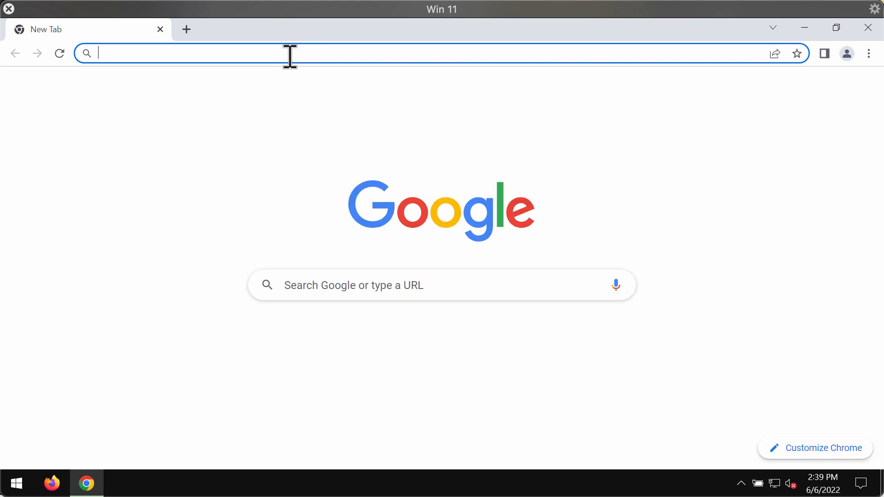
text(combocleaner.com)
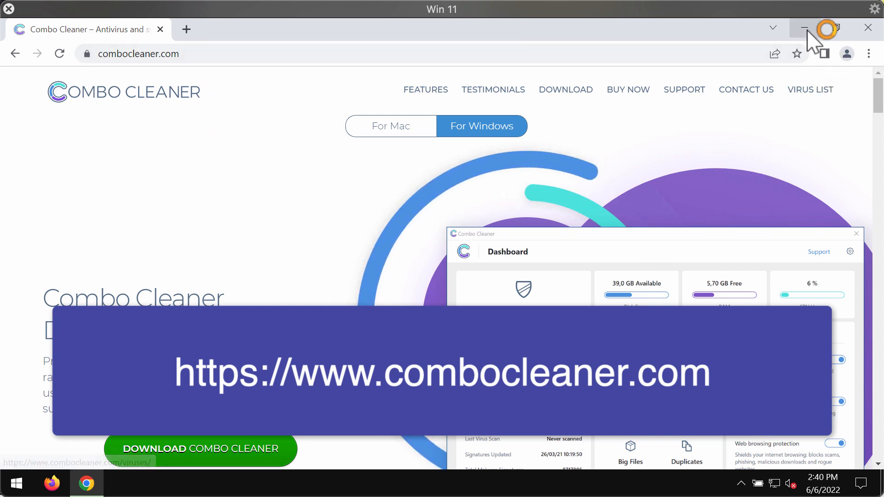
click(804, 28)
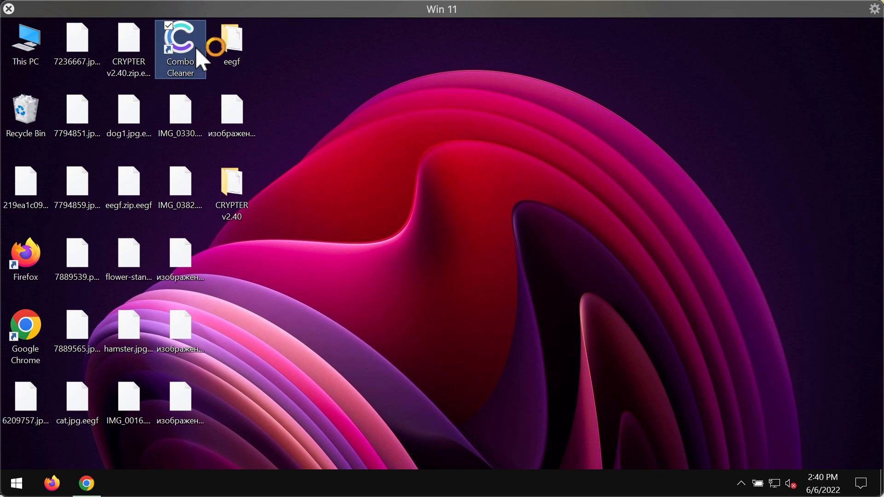
- Launch Combo Cleaner, dismiss the no-malware-found result, and start a Quick Scan
double_click(181, 39)
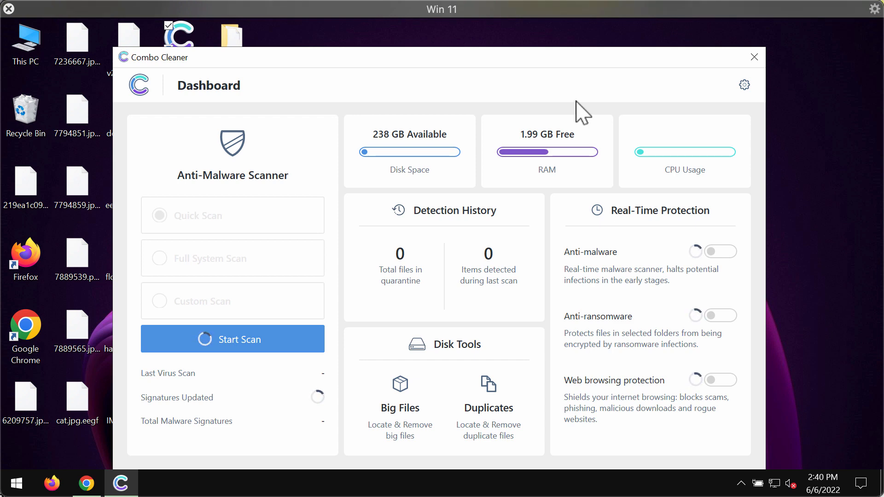
mouse_move(372, 68)
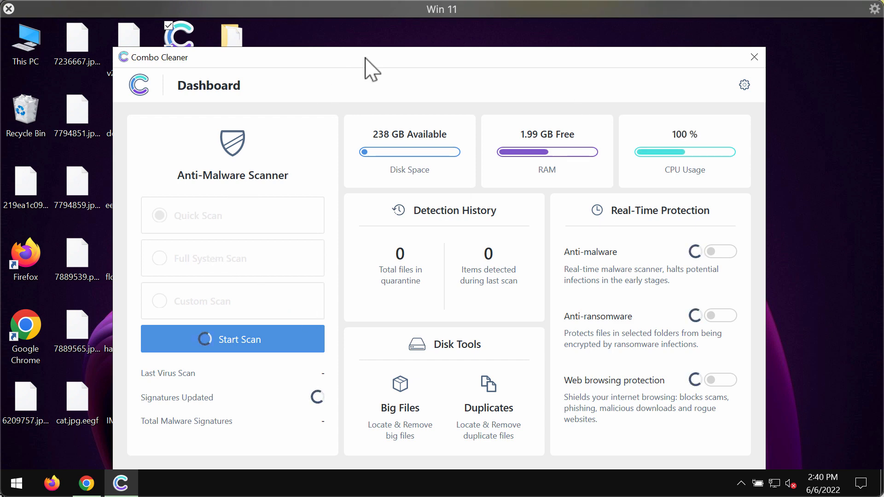
click(232, 339)
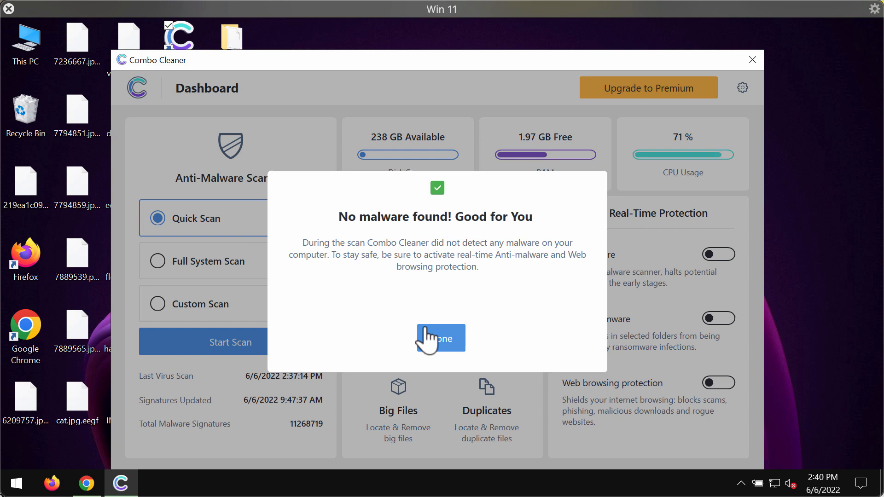
click(440, 338)
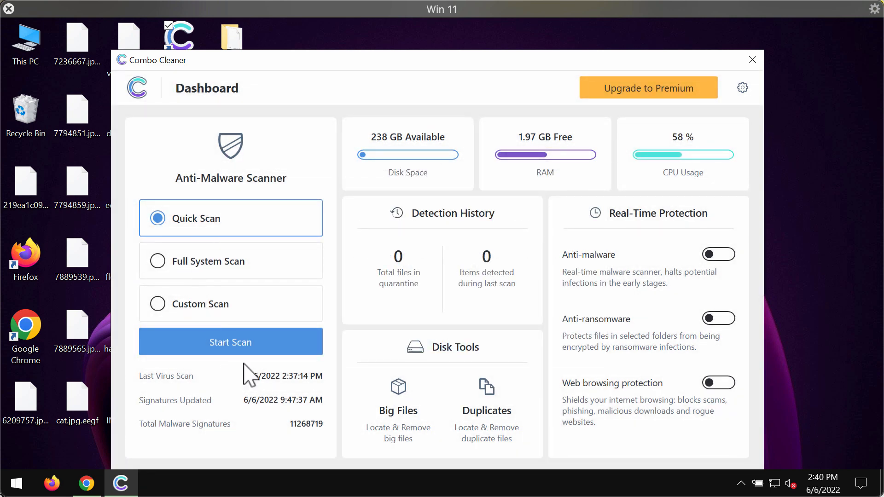
click(230, 341)
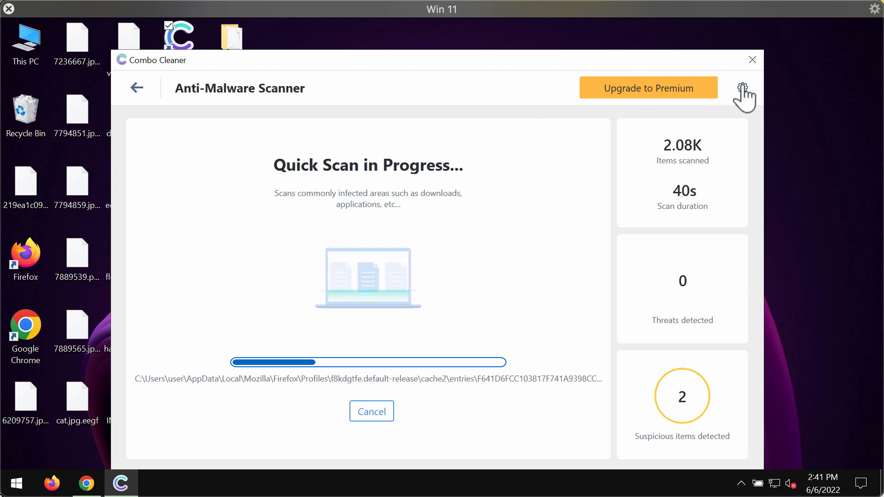
- Check the Anti-Ransomware settings showing no protected folders, then return to the Dashboard
click(742, 87)
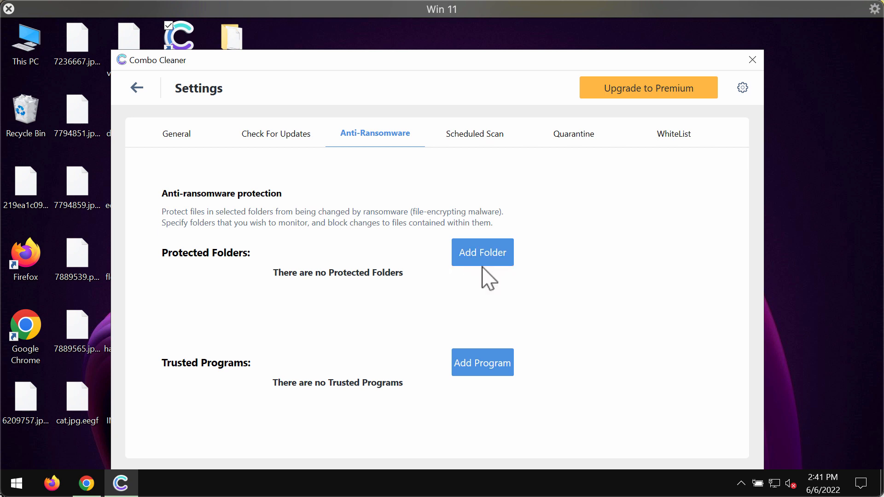
mouse_move(365, 152)
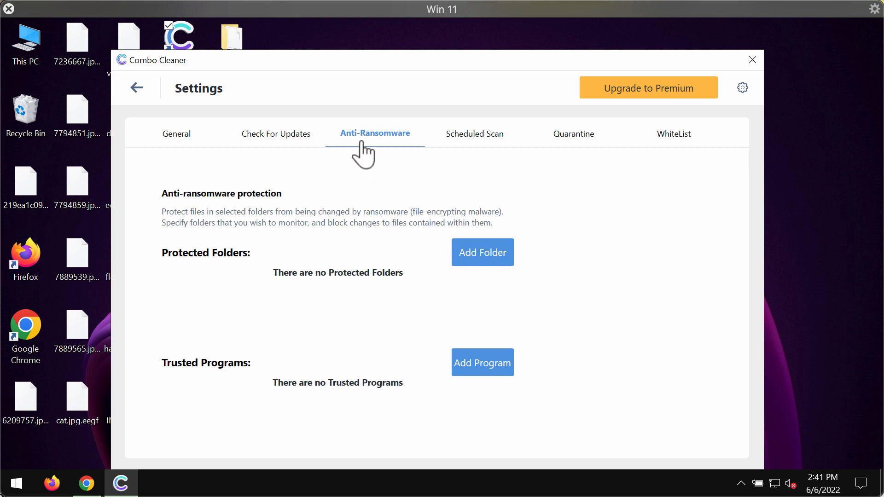
click(137, 88)
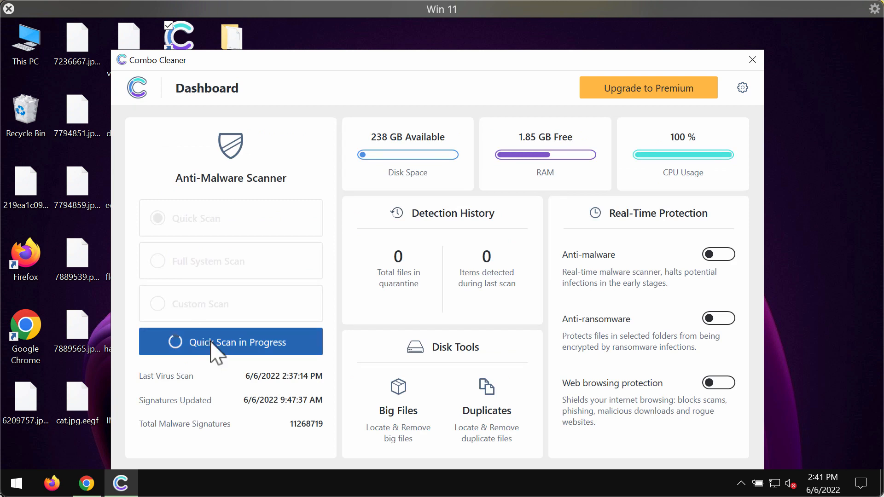
- Reopen the Quick Scan progress view from the Dashboard
click(230, 342)
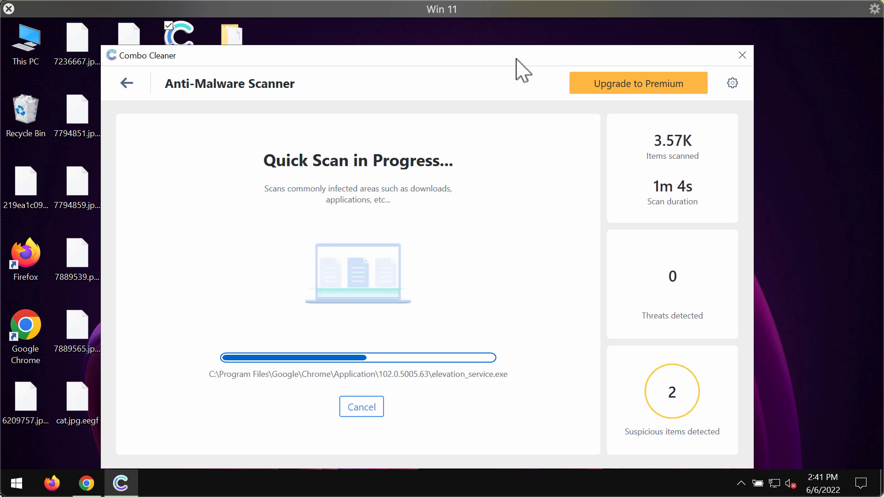
mouse_move(572, 236)
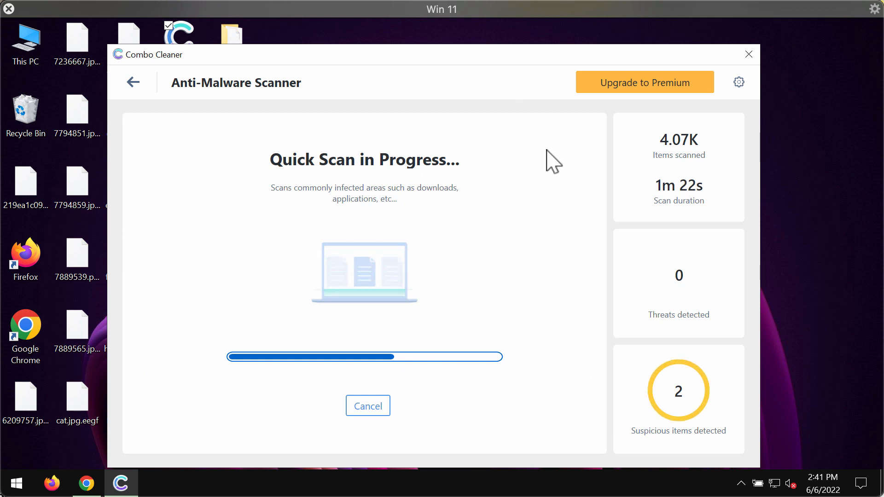
mouse_move(446, 317)
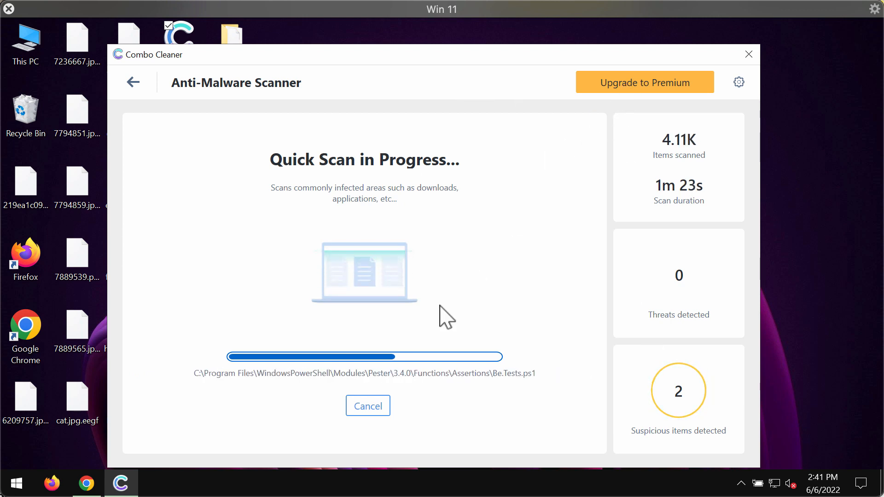
mouse_move(595, 239)
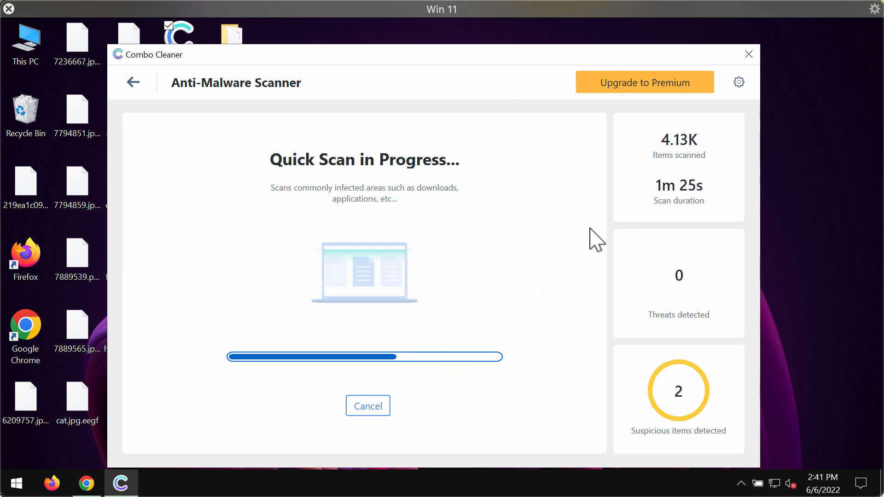
mouse_move(529, 213)
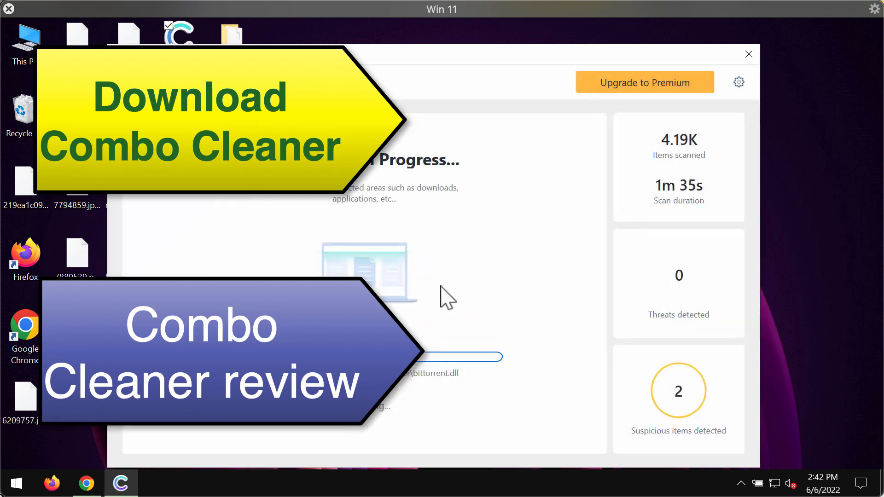
mouse_move(535, 242)
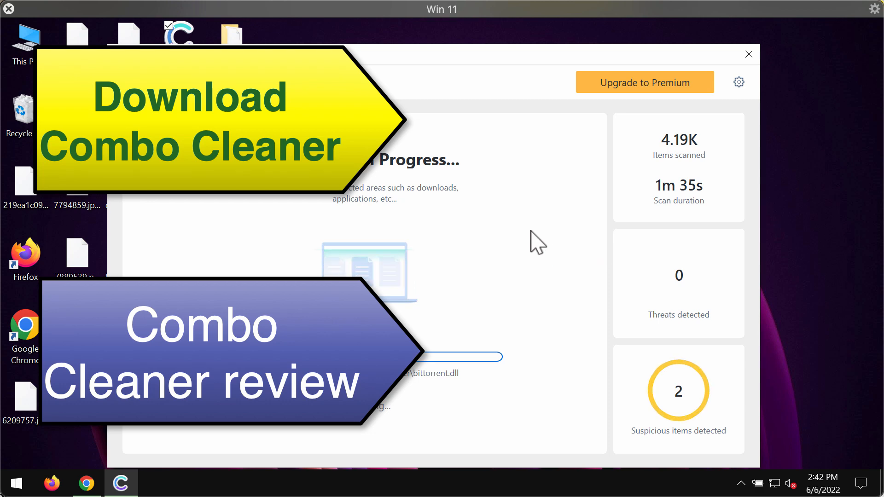